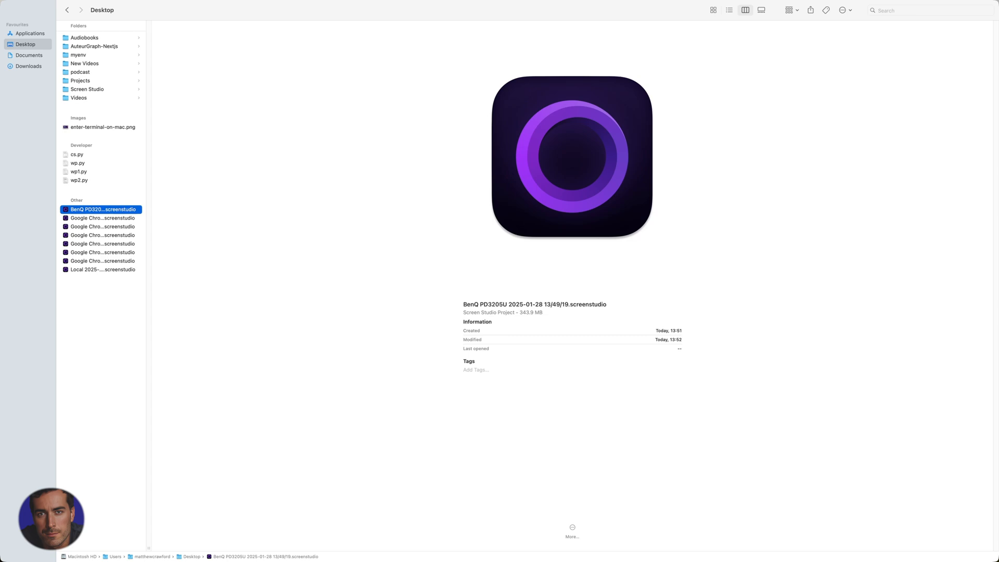
pyautogui.moveTo(279, 325)
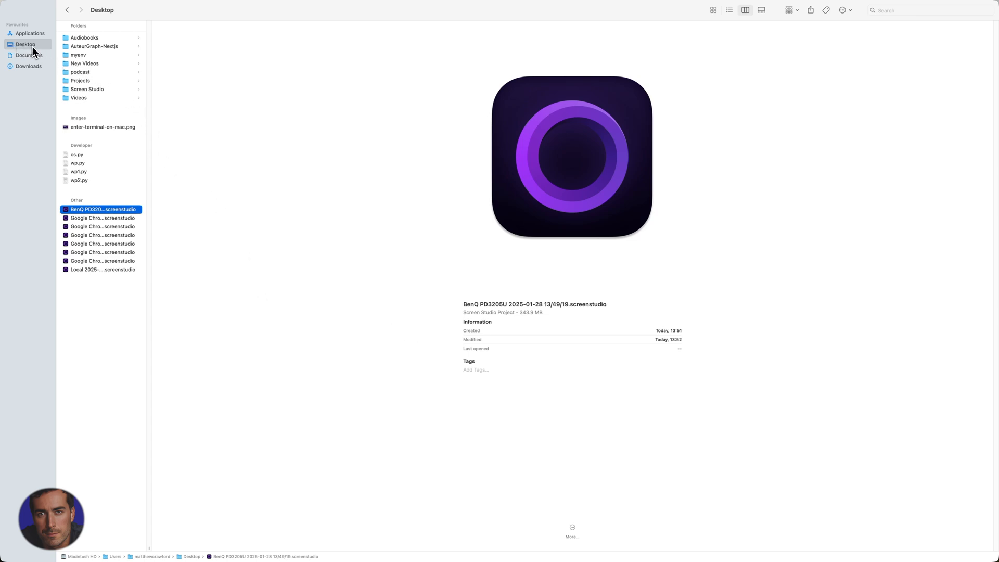
pyautogui.moveTo(282, 236)
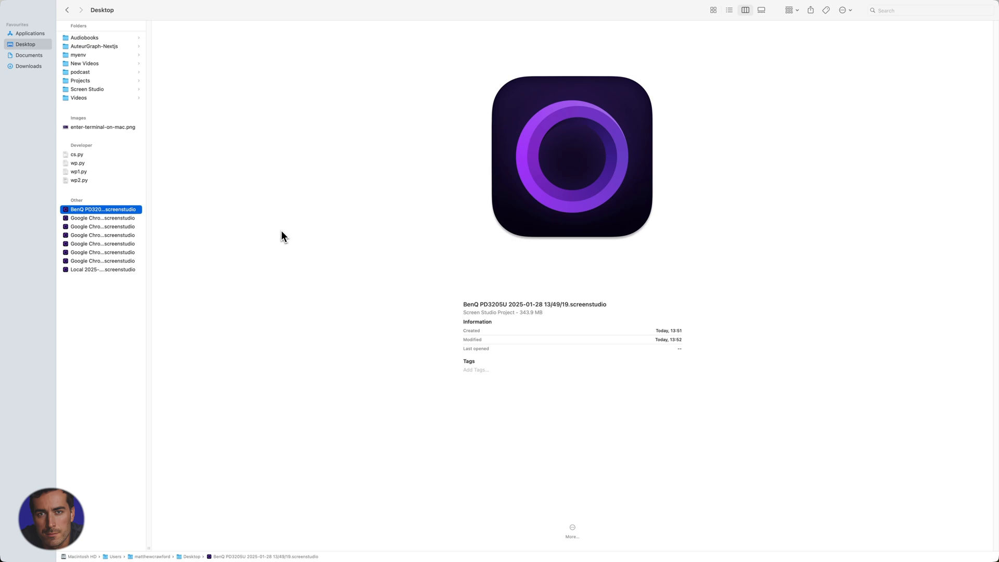
# Step: Select enter-terminal-on-mac.png on the Desktop to preview the 150 KB, 4000×2250 PNG
pyautogui.click(103, 127)
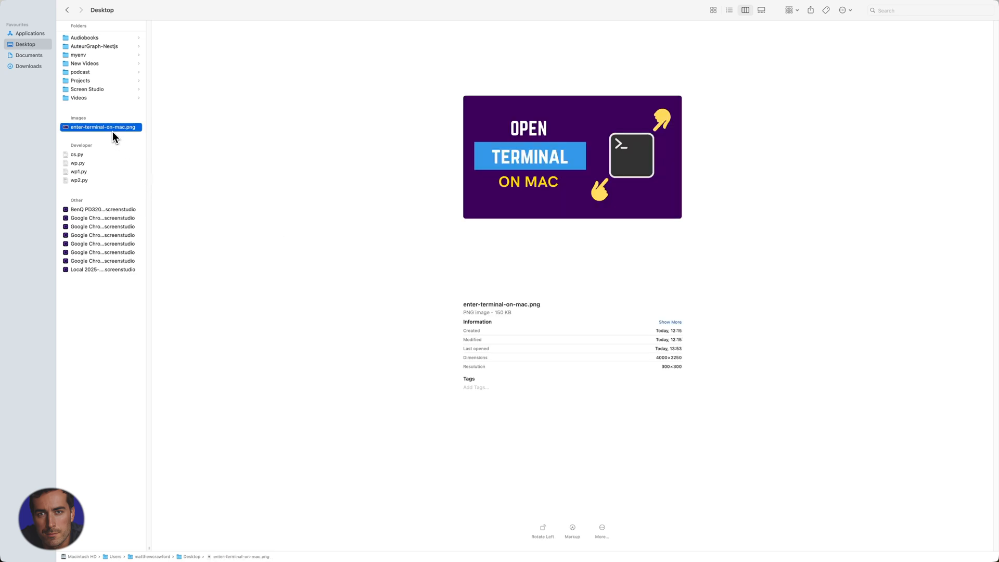
pyautogui.moveTo(127, 134)
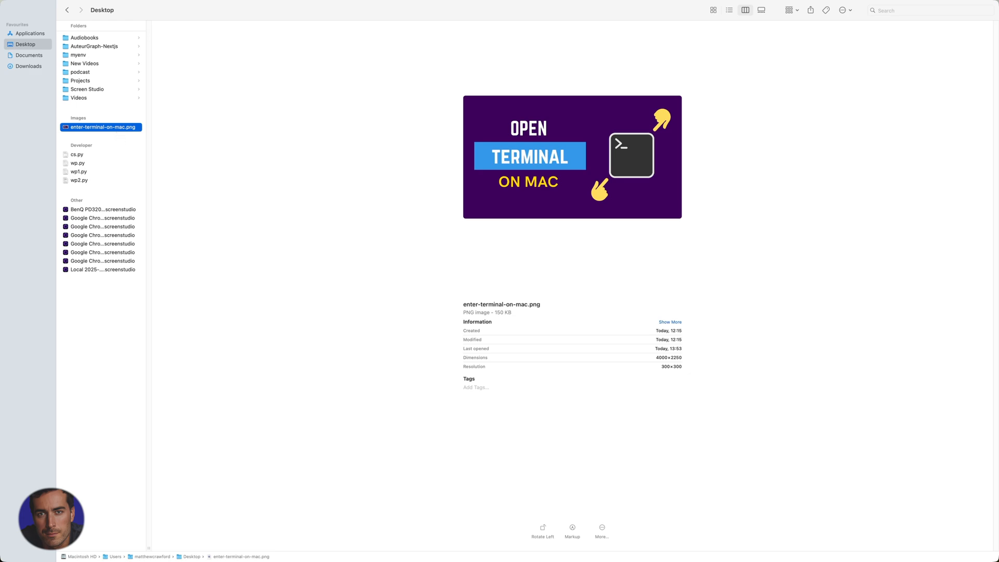
pyautogui.moveTo(106, 133)
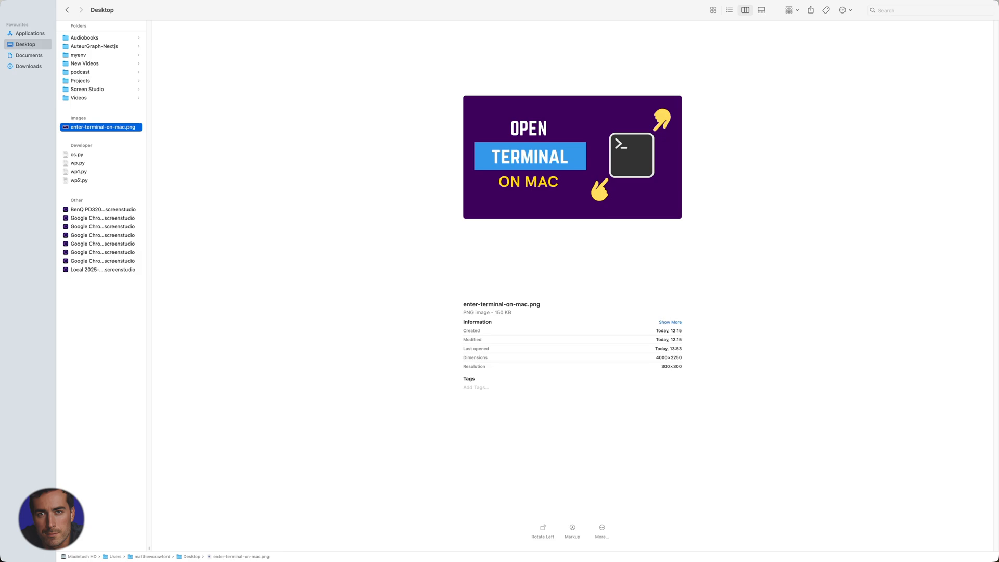
# Step: Share enter-terminal-on-mac.png via AirDrop from its context menu, showing the nearby MacBook Pro
pyautogui.rightClick(104, 127)
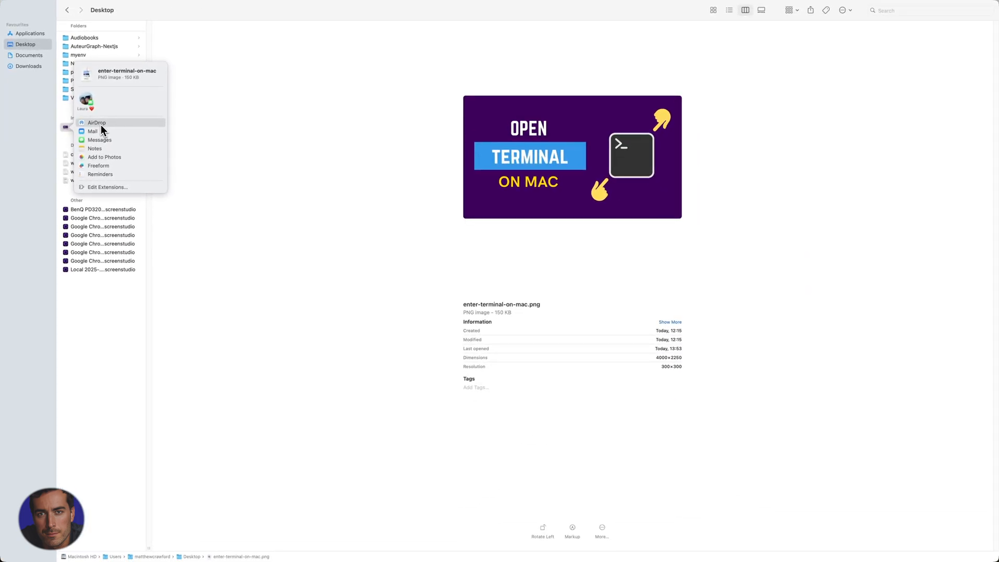
pyautogui.click(97, 122)
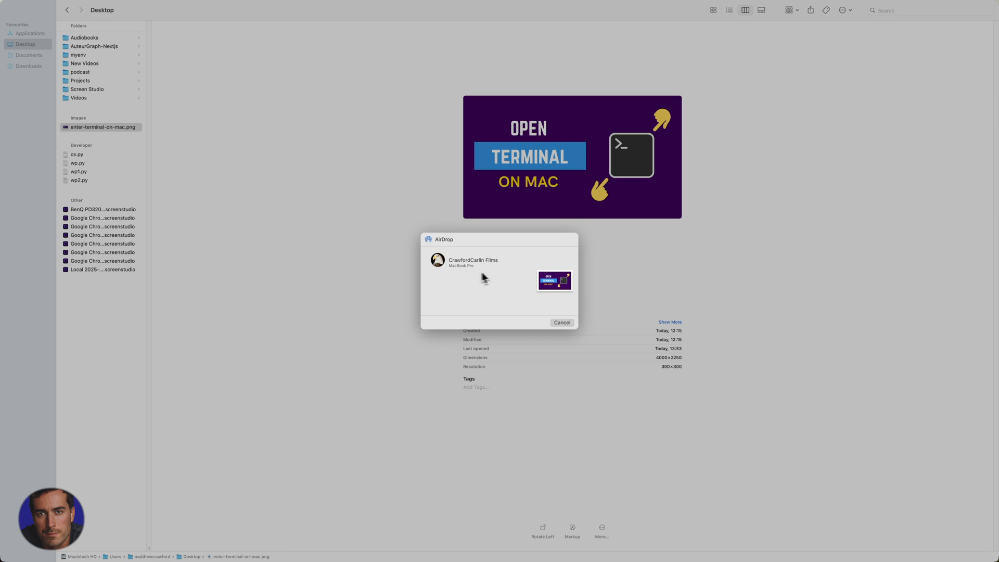
pyautogui.moveTo(491, 272)
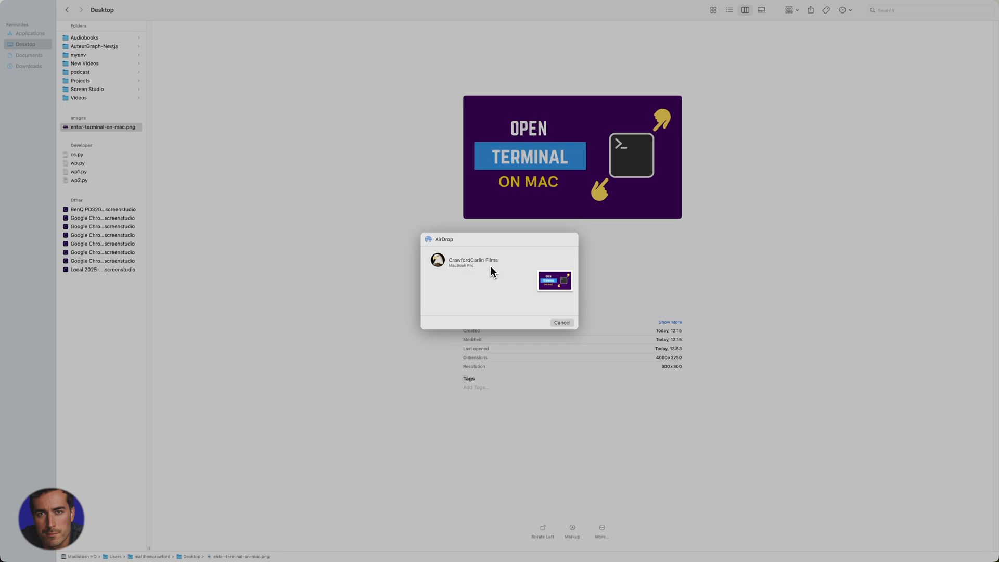
pyautogui.moveTo(462, 268)
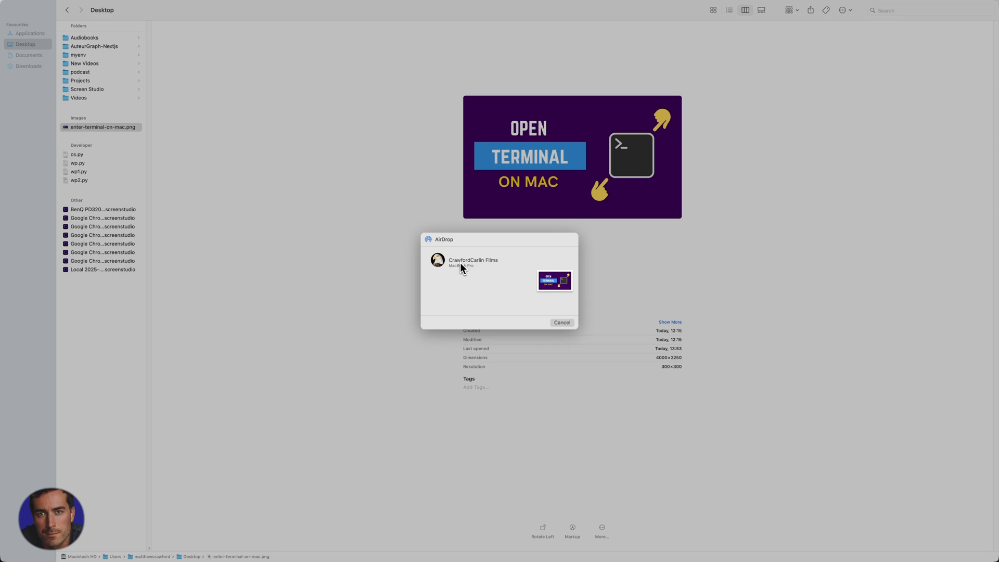
pyautogui.moveTo(462, 267)
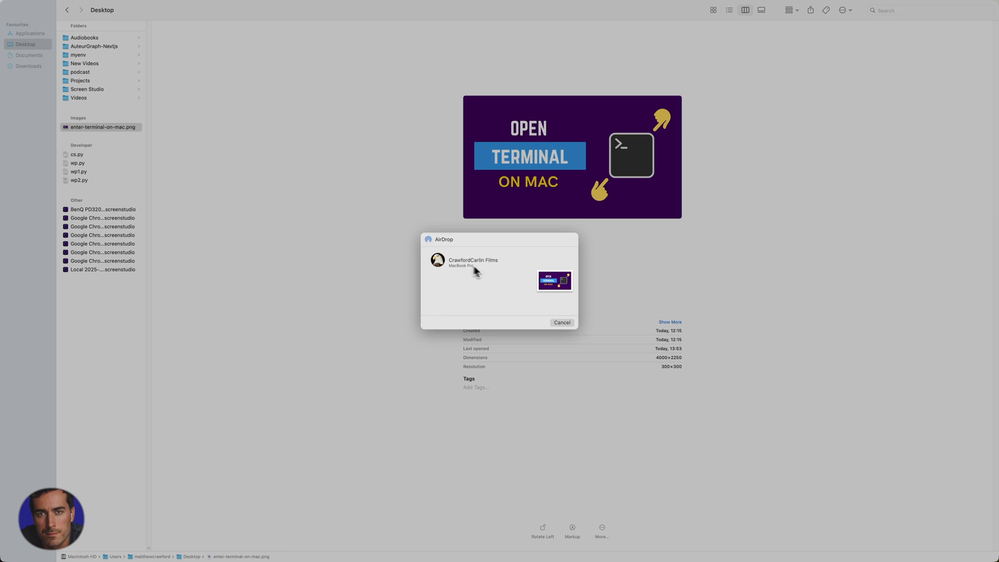
pyautogui.moveTo(469, 276)
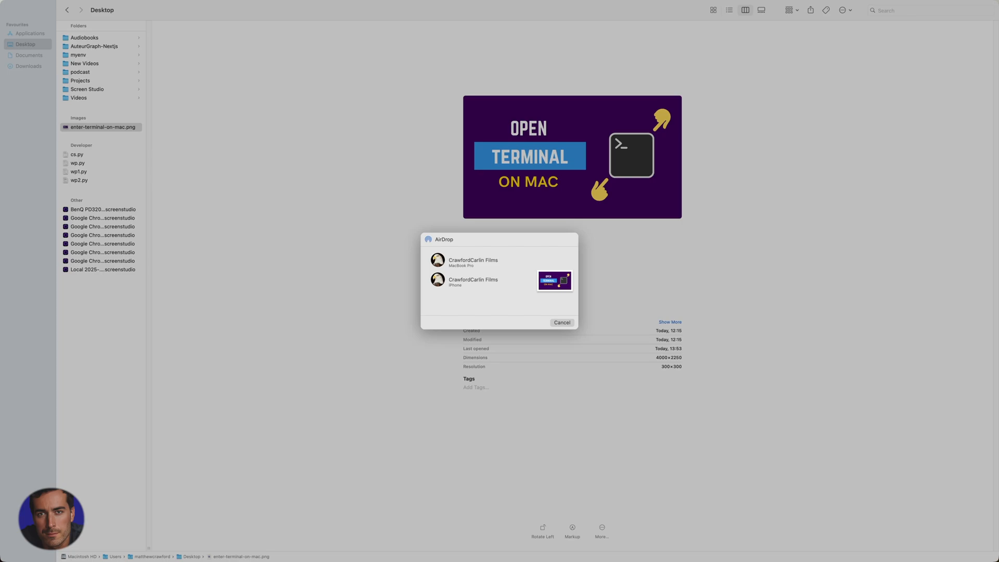
pyautogui.moveTo(455, 293)
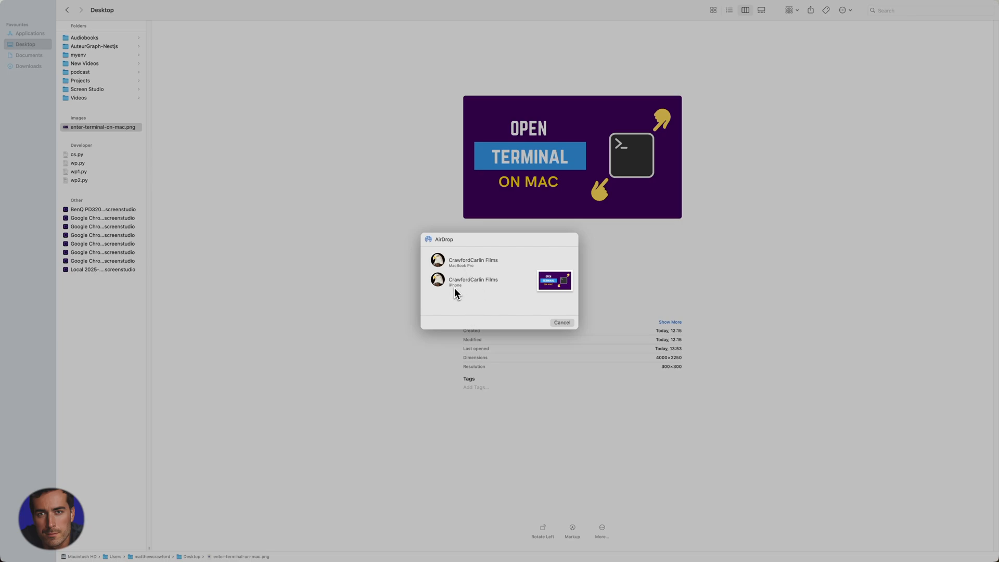
pyautogui.moveTo(485, 288)
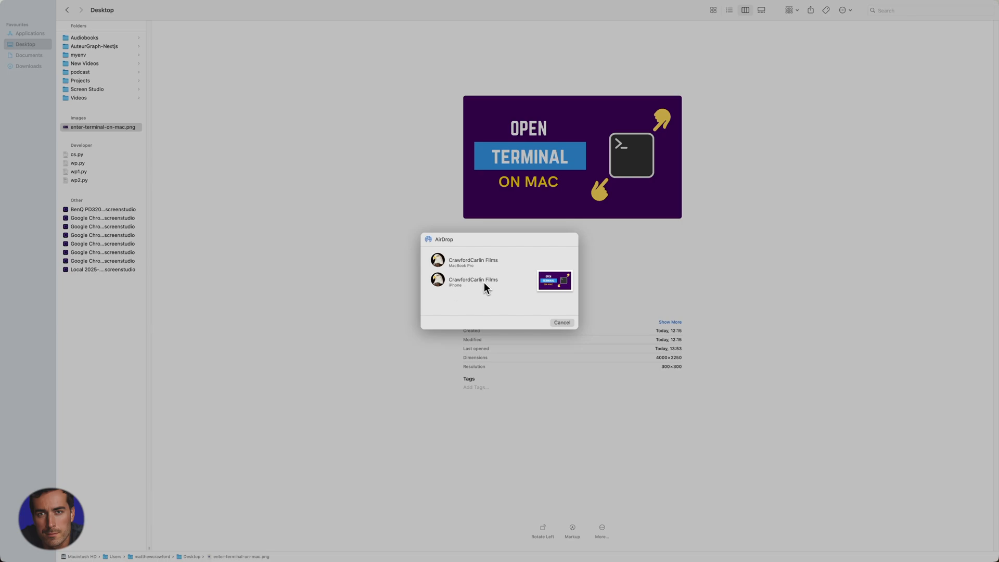
pyautogui.moveTo(482, 293)
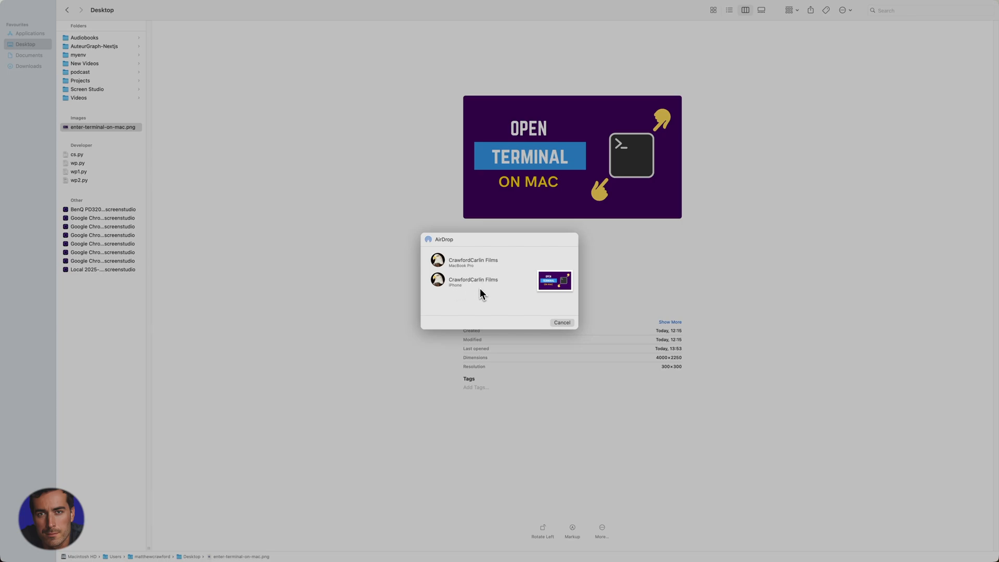
pyautogui.moveTo(464, 270)
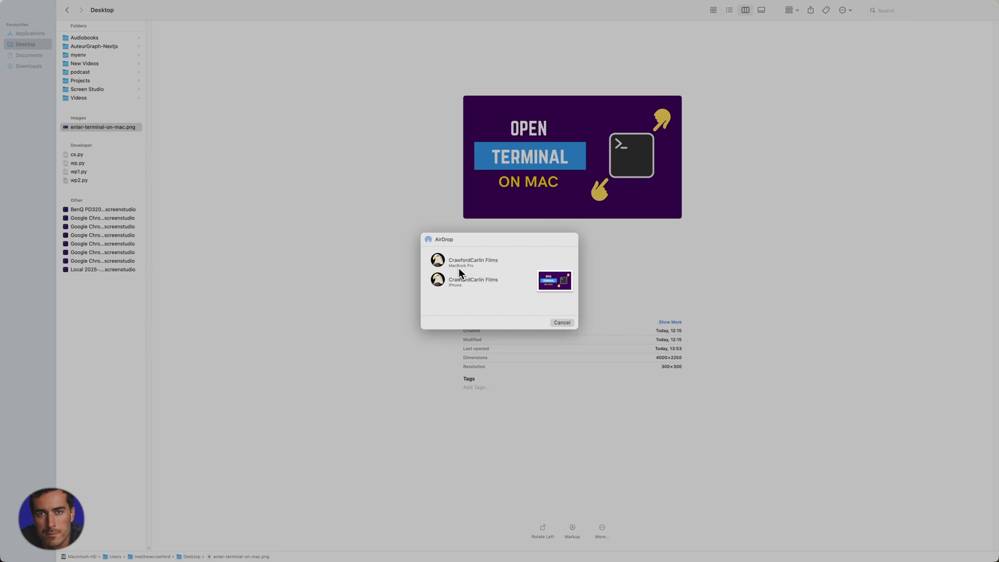
pyautogui.moveTo(470, 270)
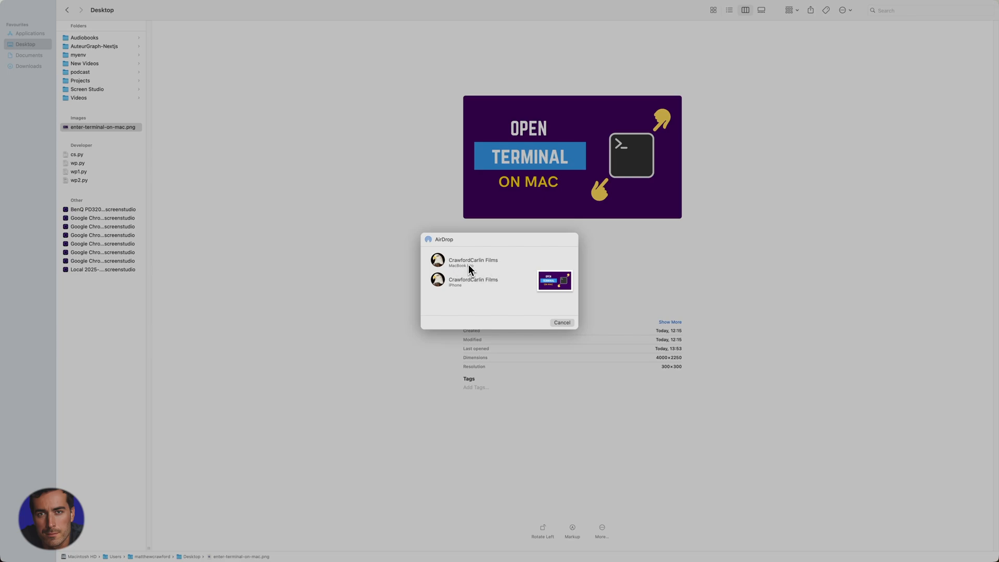
# Step: Pick the MacBook Pro in AirDrop to send enter-terminal-on-mac.png until it shows Sent
pyautogui.click(473, 261)
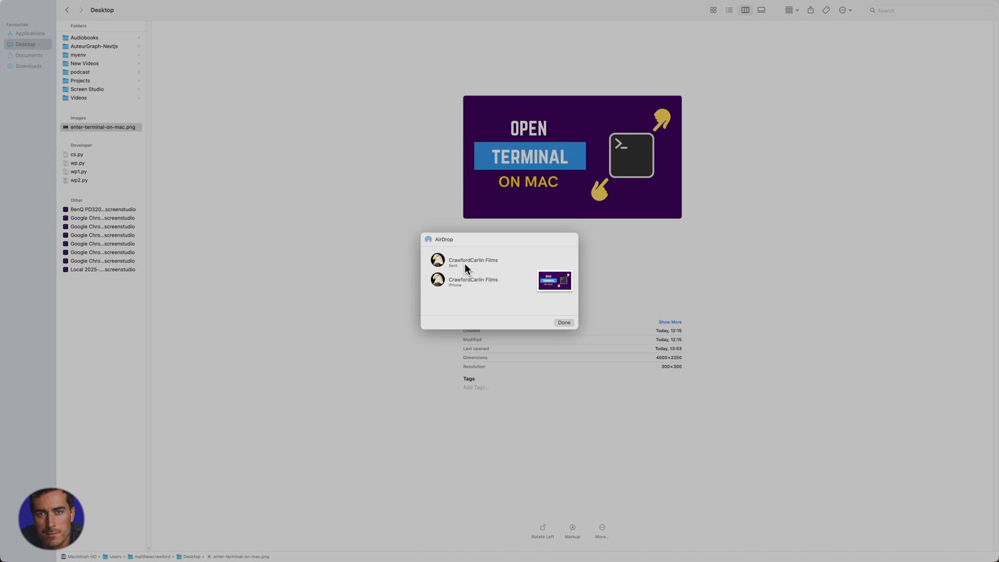
pyautogui.moveTo(456, 272)
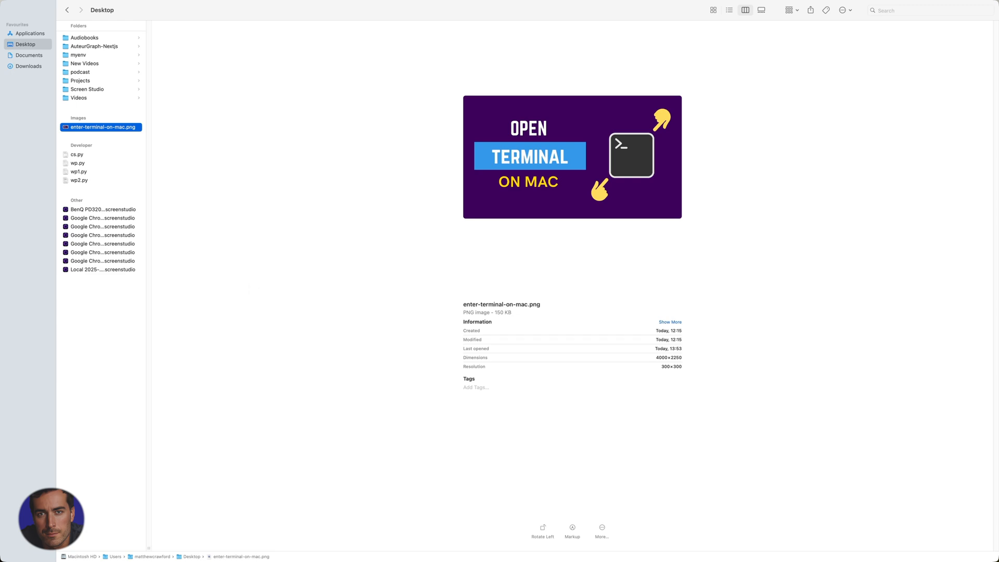
pyautogui.moveTo(277, 285)
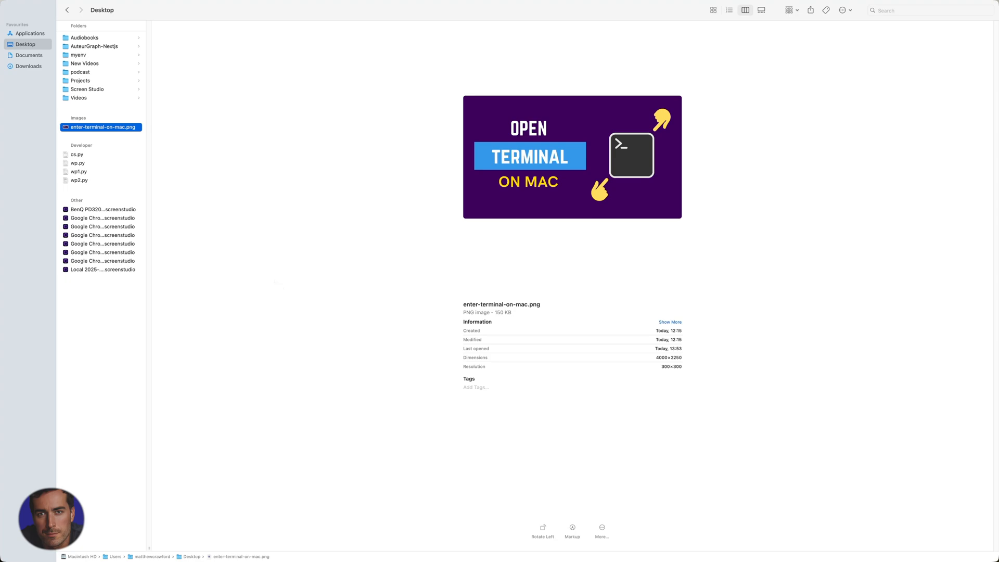
pyautogui.moveTo(323, 298)
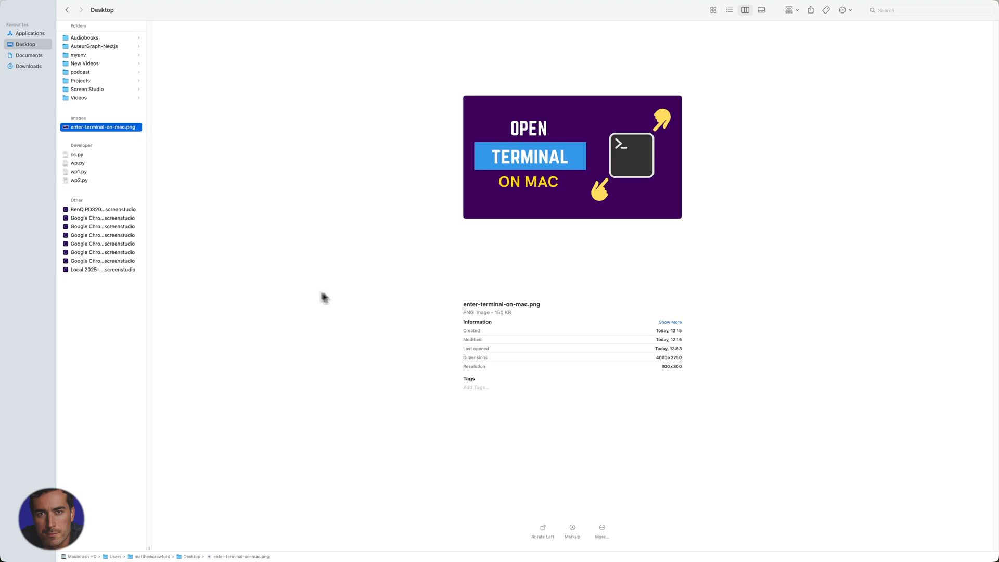
pyautogui.moveTo(346, 289)
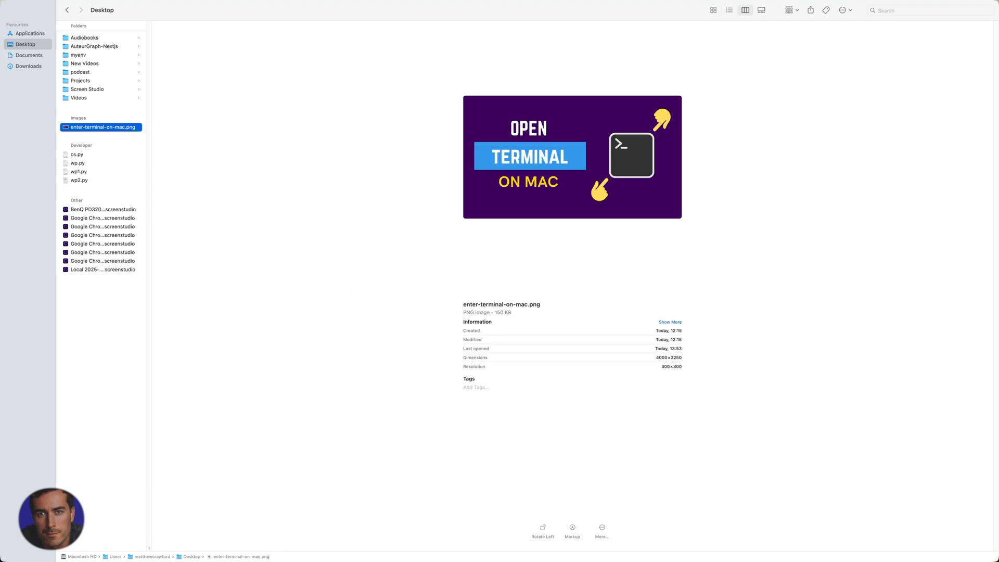
pyautogui.moveTo(347, 288)
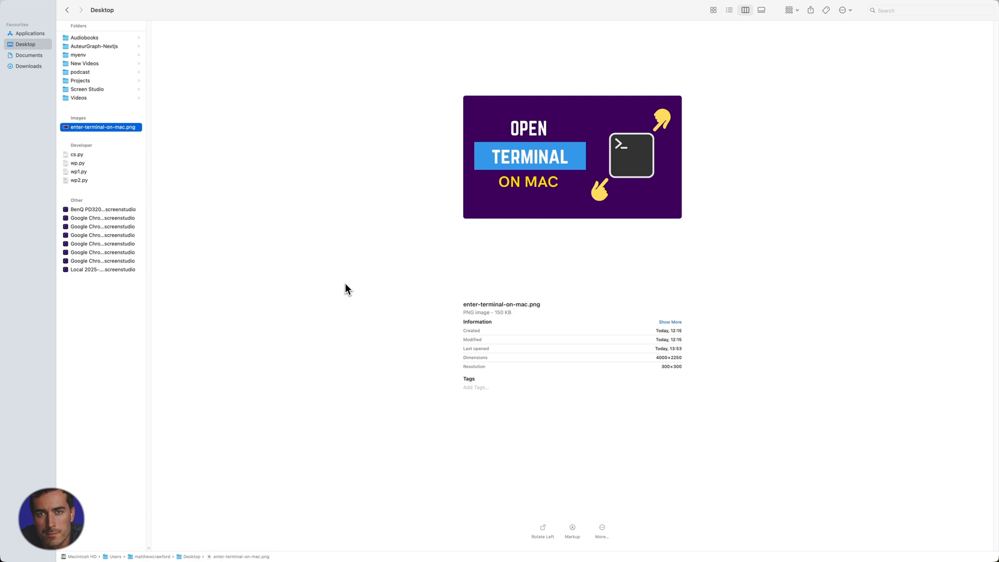